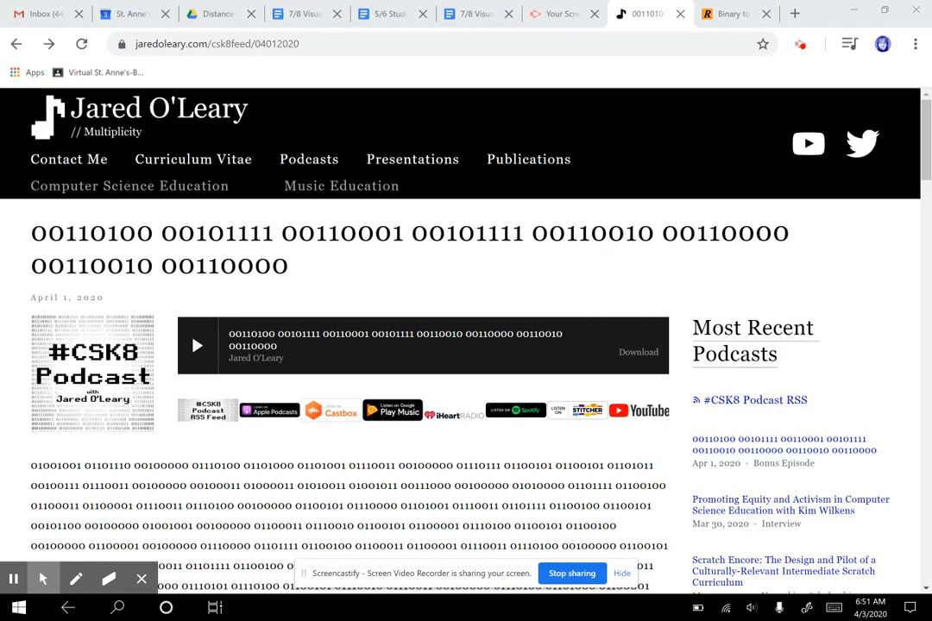
- Select the binary-coded title of the April 1, 2020 podcast post
scroll(down, 3)
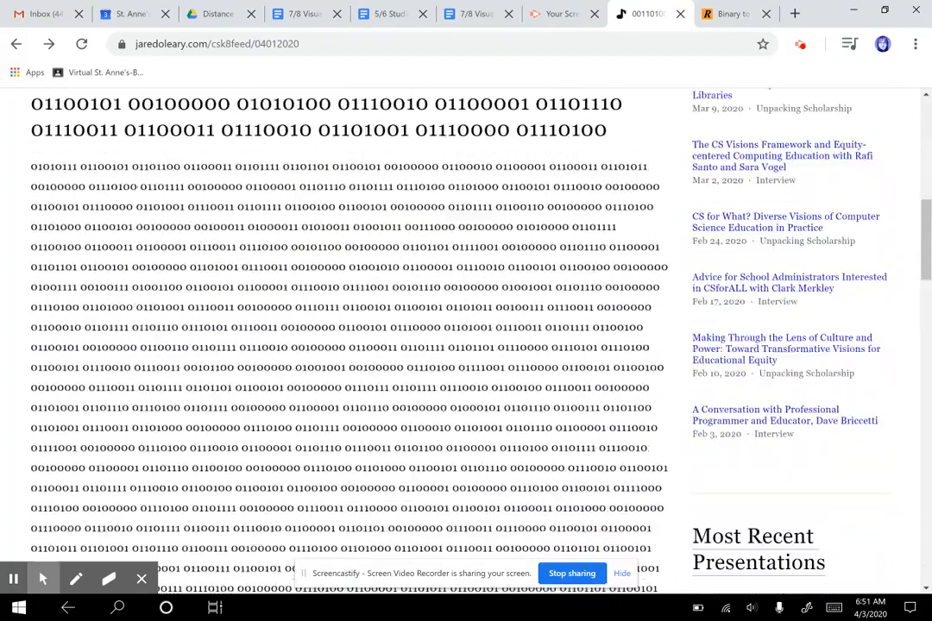
scroll(up, 3)
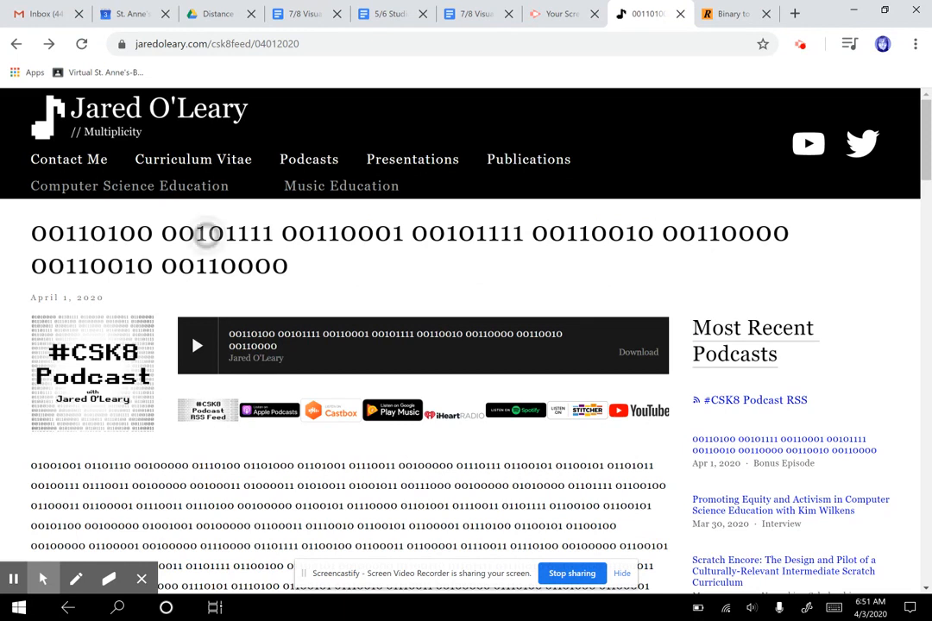
drag(31, 233, 274, 233)
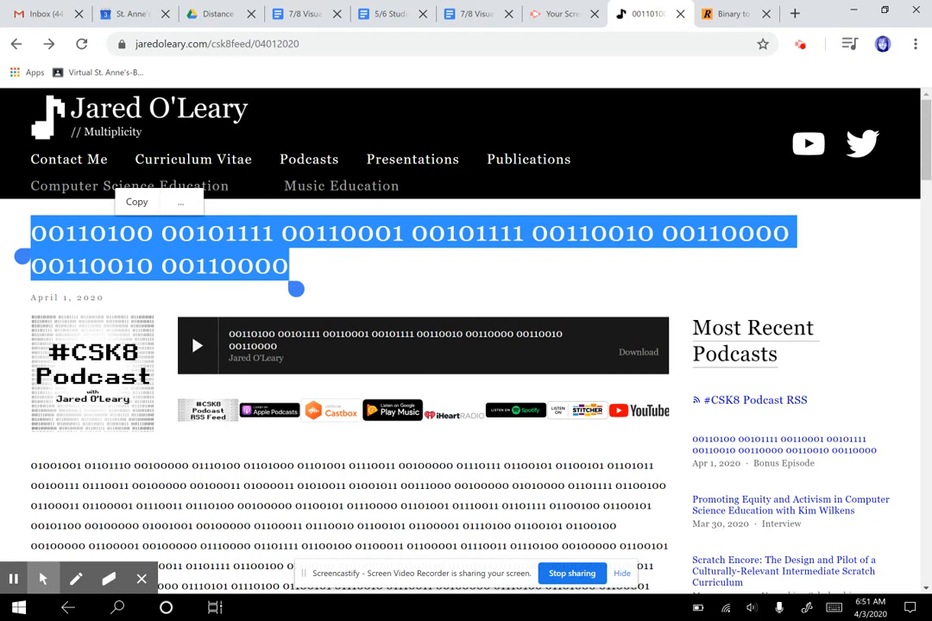
- Copy the selected binary title, then return to the podcast post page
click(728, 13)
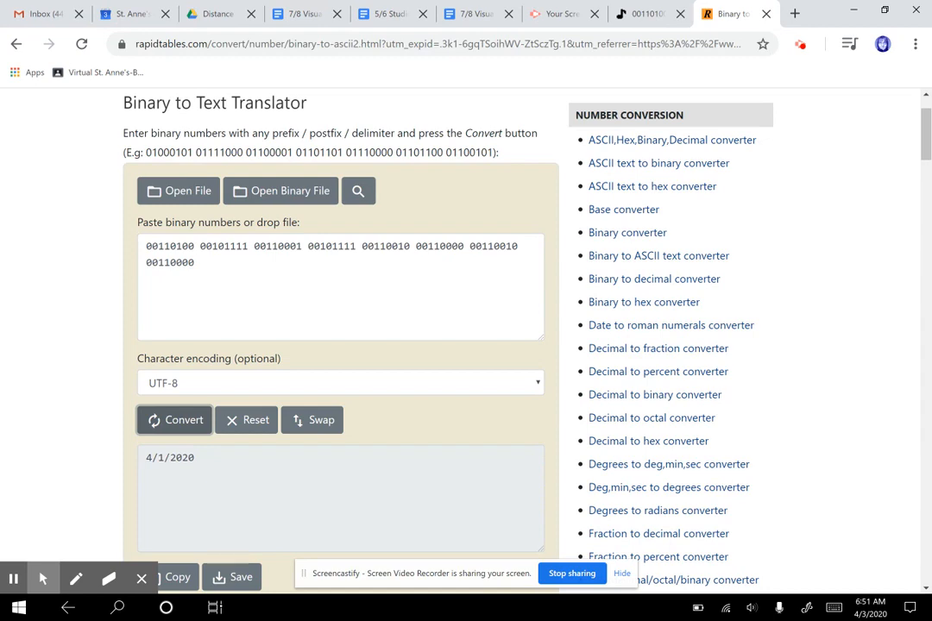
click(652, 14)
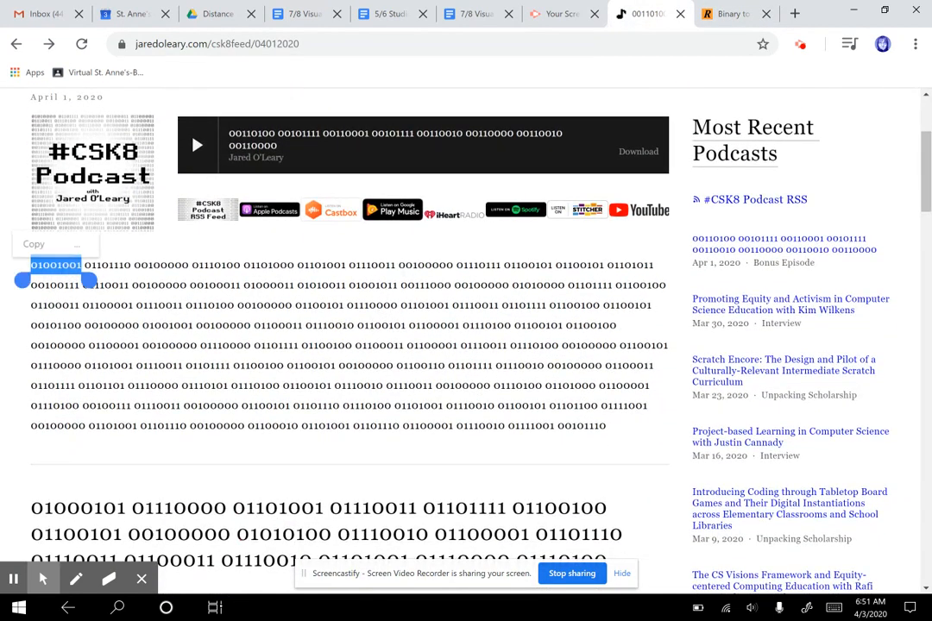
- Select and copy the long binary body paragraph of the post
drag(31, 266, 614, 440)
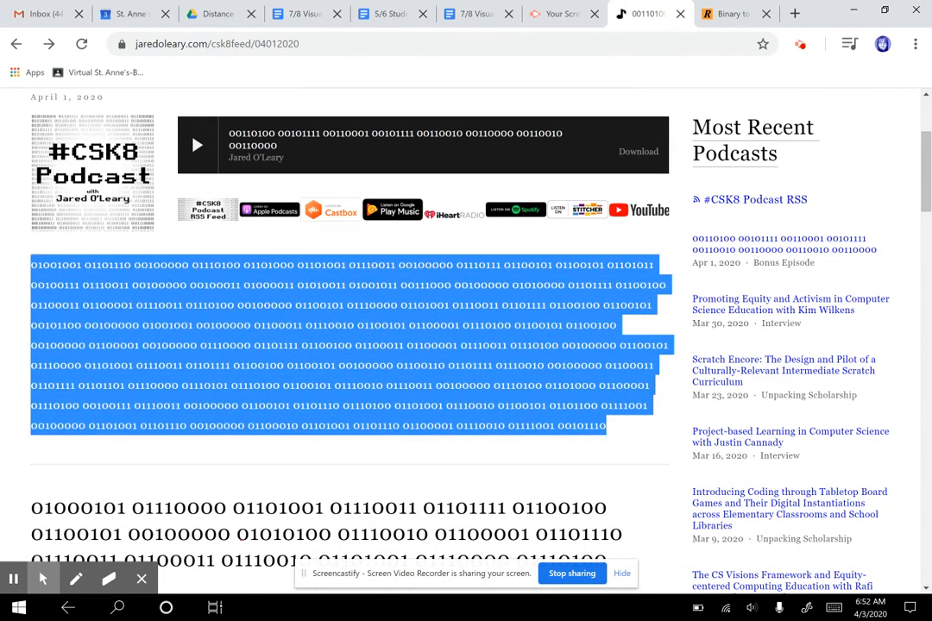
click(728, 15)
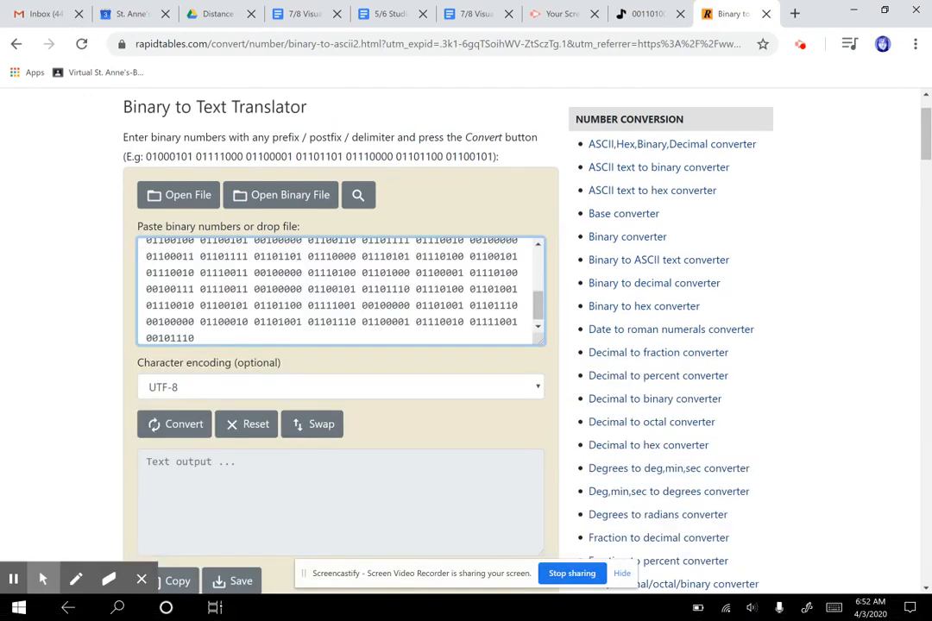
- Convert the pasted binary paragraph to text, then bring up the Binary Worksheet PDF
scroll(down, 3)
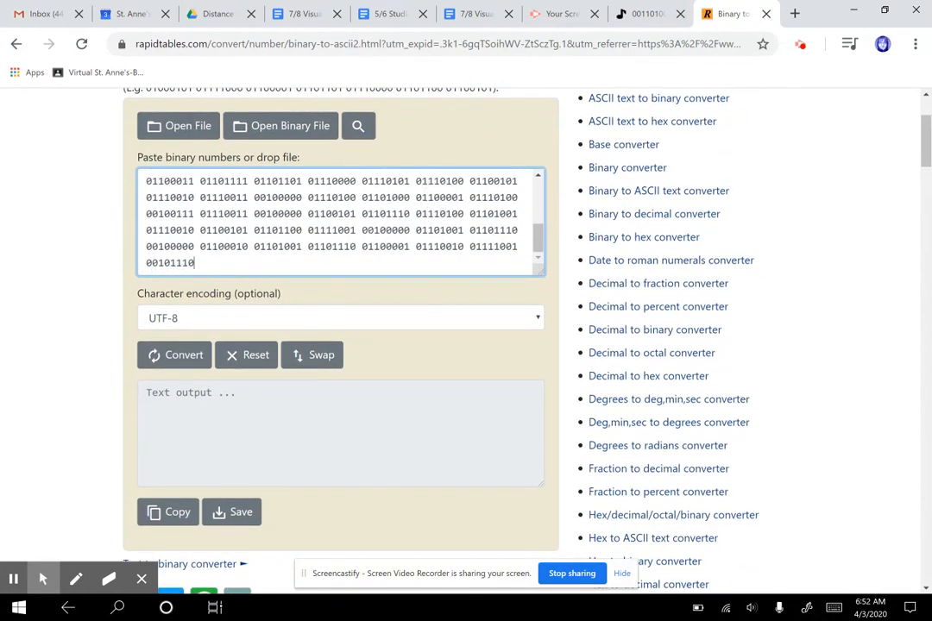
click(172, 356)
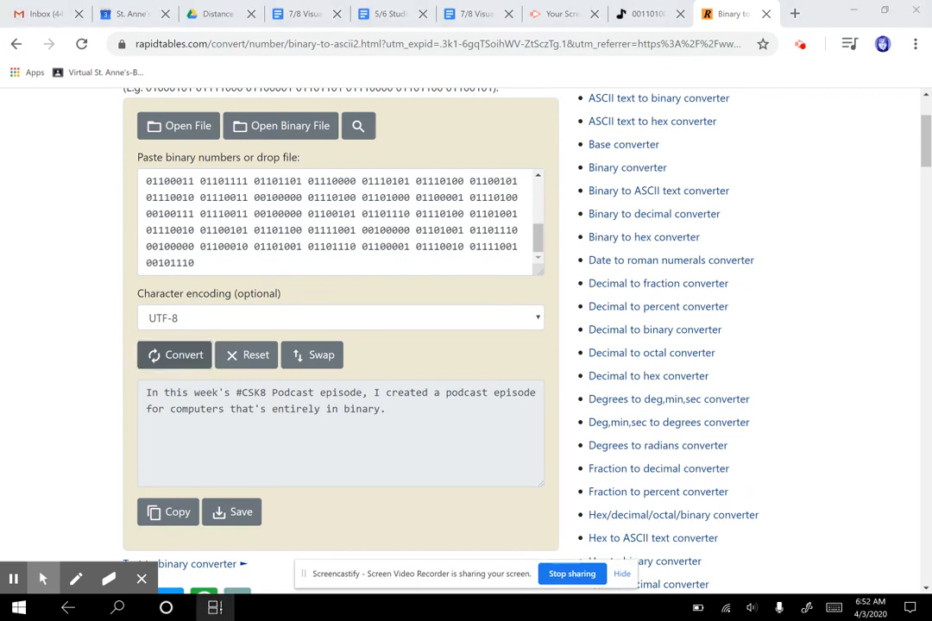
click(210, 608)
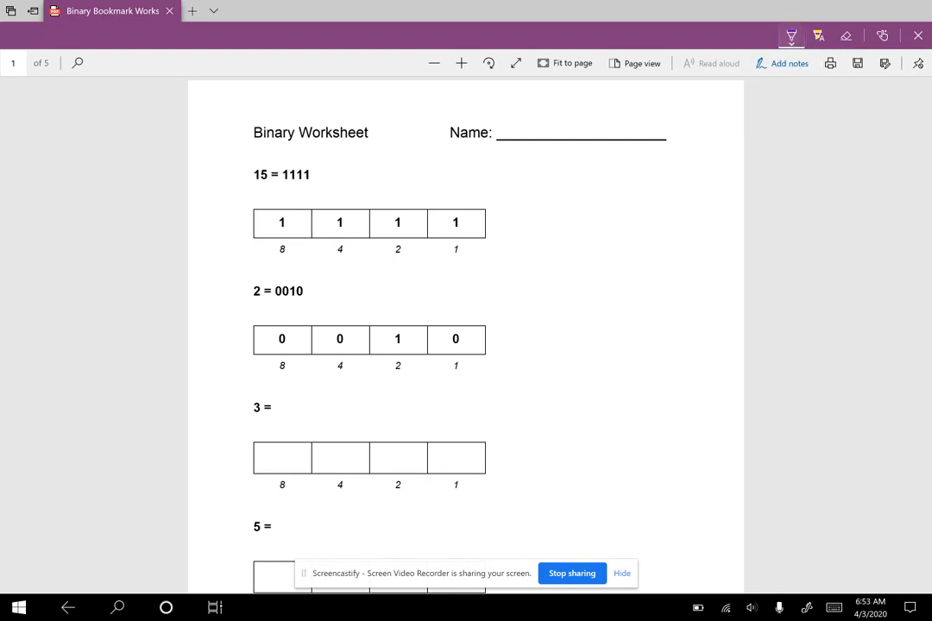
- Circle 15 and its place values and start the running sum 8+4=12, +2=14
drag(447, 240, 465, 257)
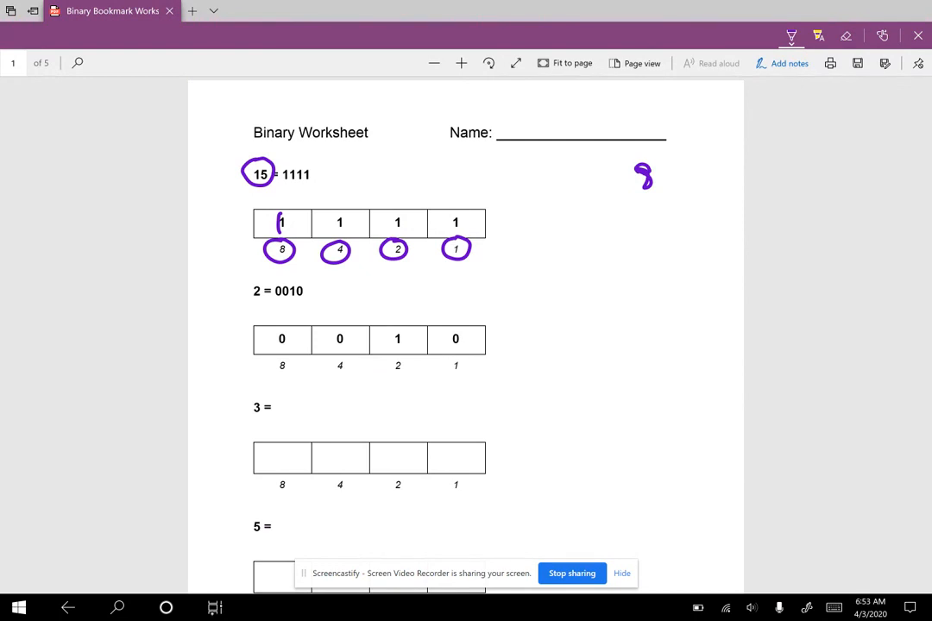
drag(607, 215, 652, 215)
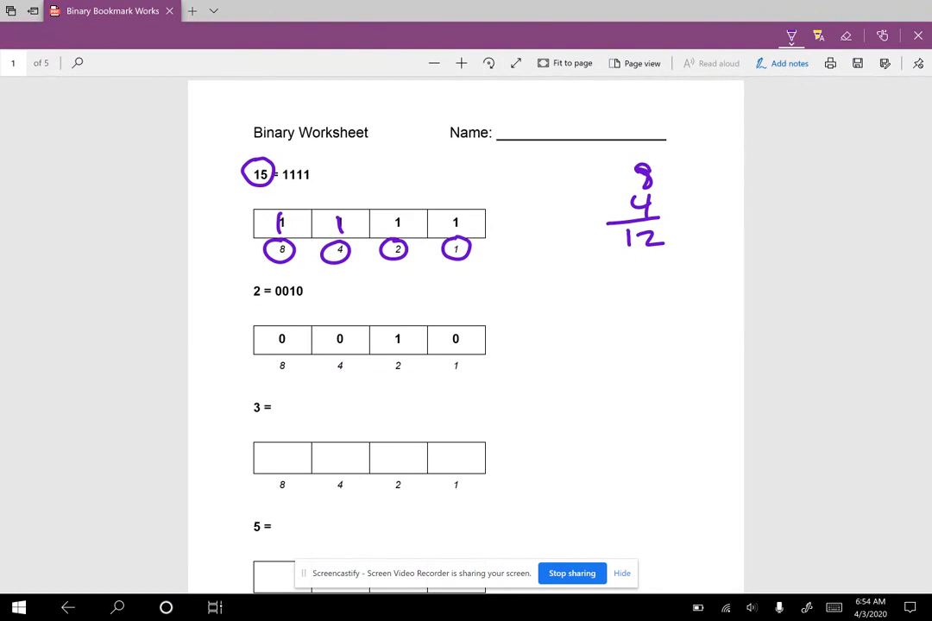
drag(641, 259, 642, 297)
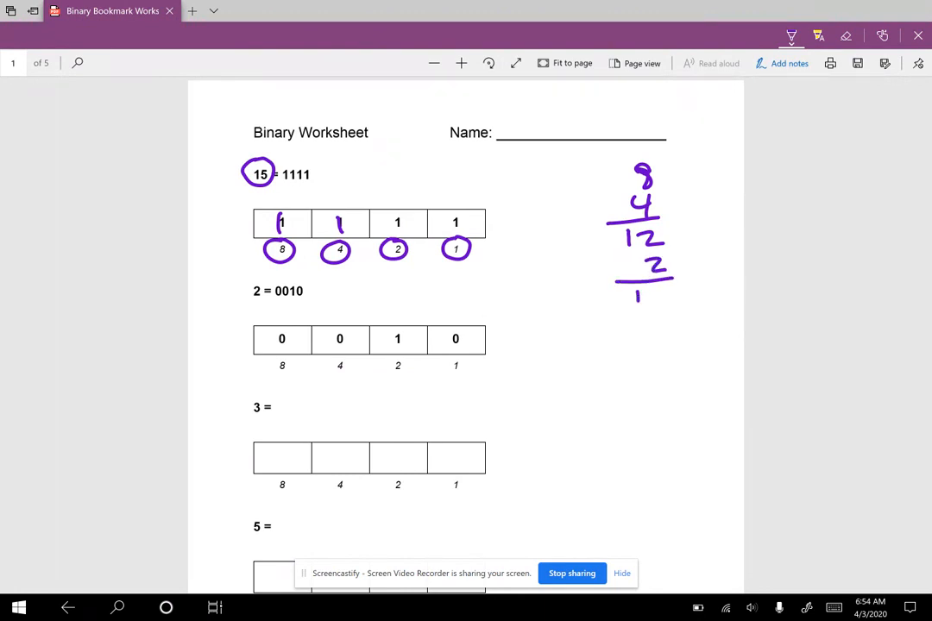
drag(637, 293, 664, 302)
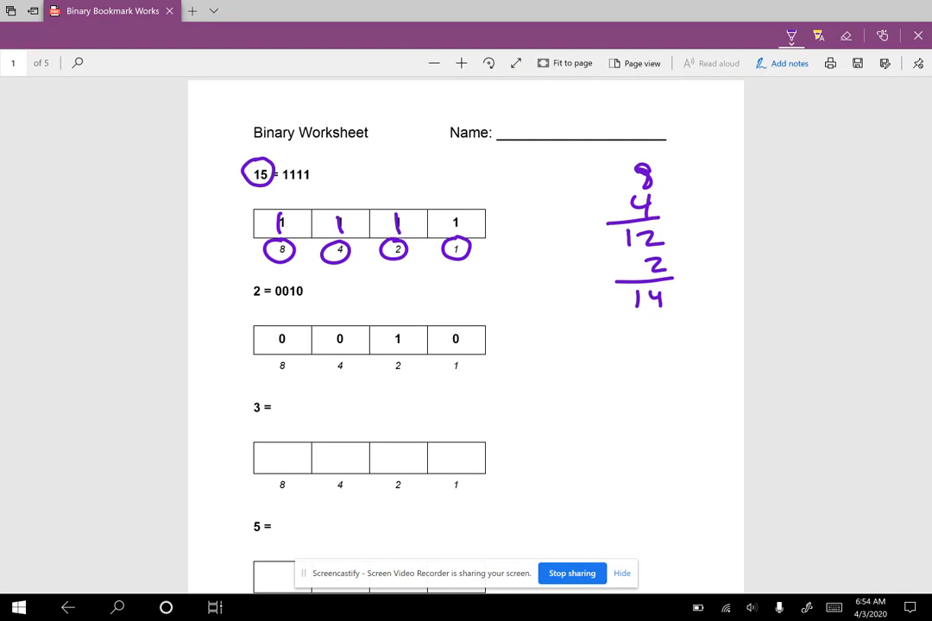
- Add the final 1 to reach 15 and circle the digits of 0010 for 2
drag(657, 314, 663, 331)
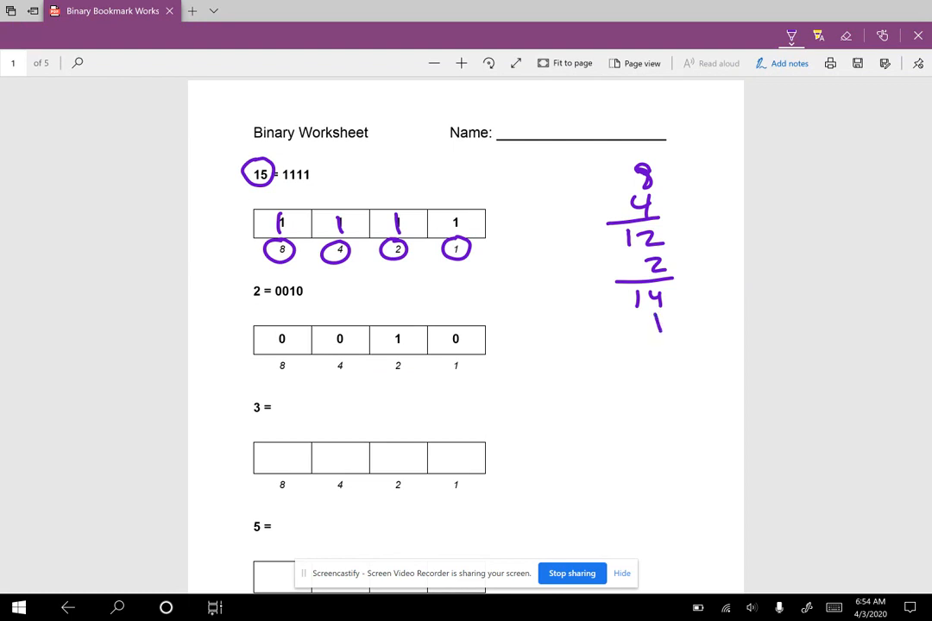
drag(635, 348, 677, 366)
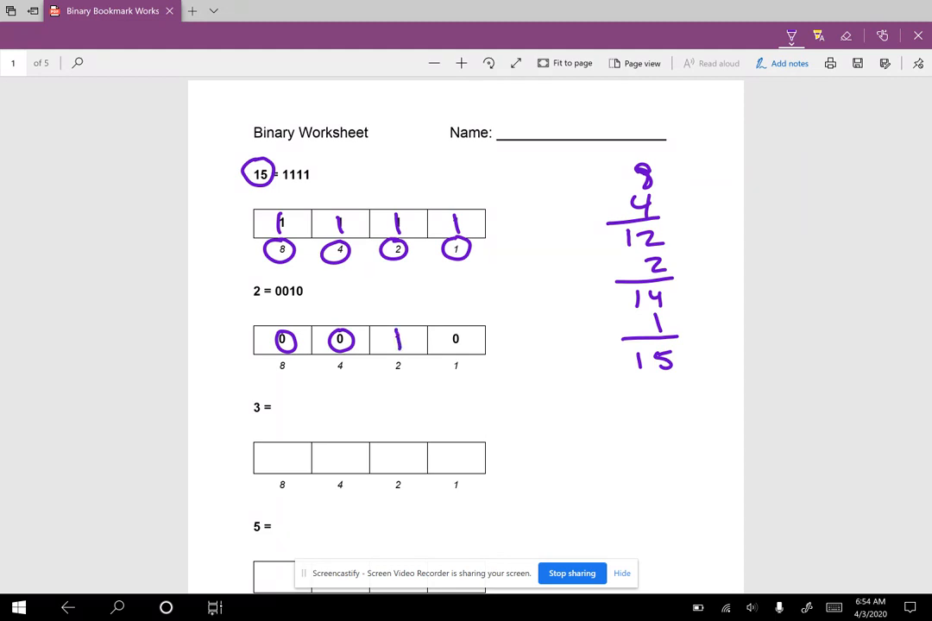
drag(449, 337, 462, 345)
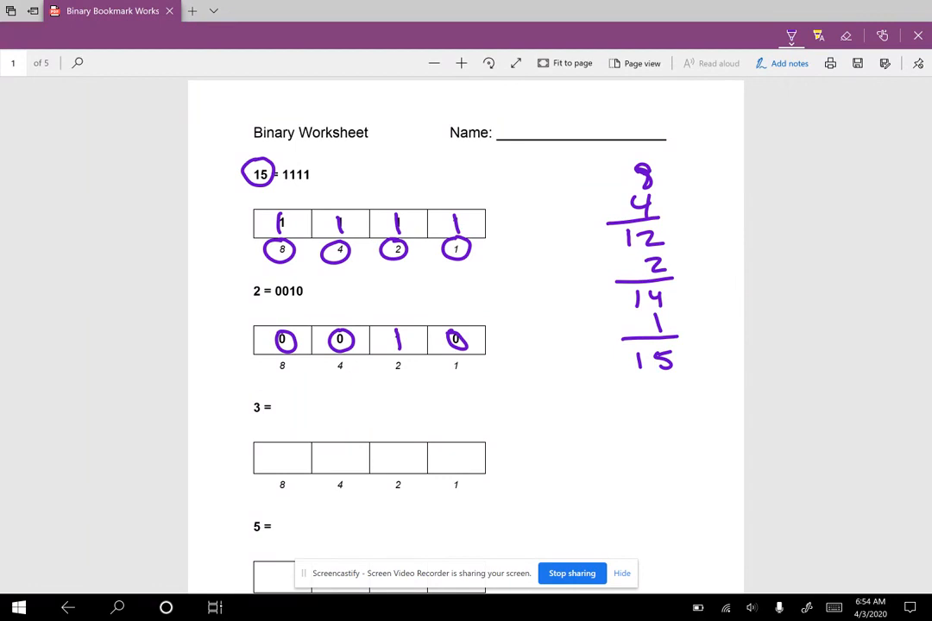
scroll(down, 3)
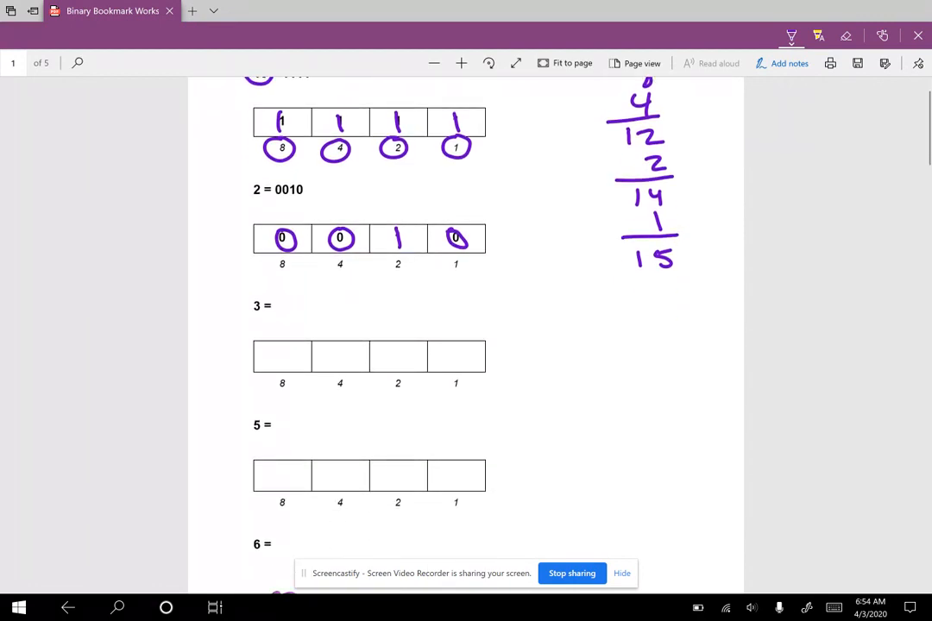
- Write 0101 for the number 5 in its boxes and beside the equals sign
scroll(down, 3)
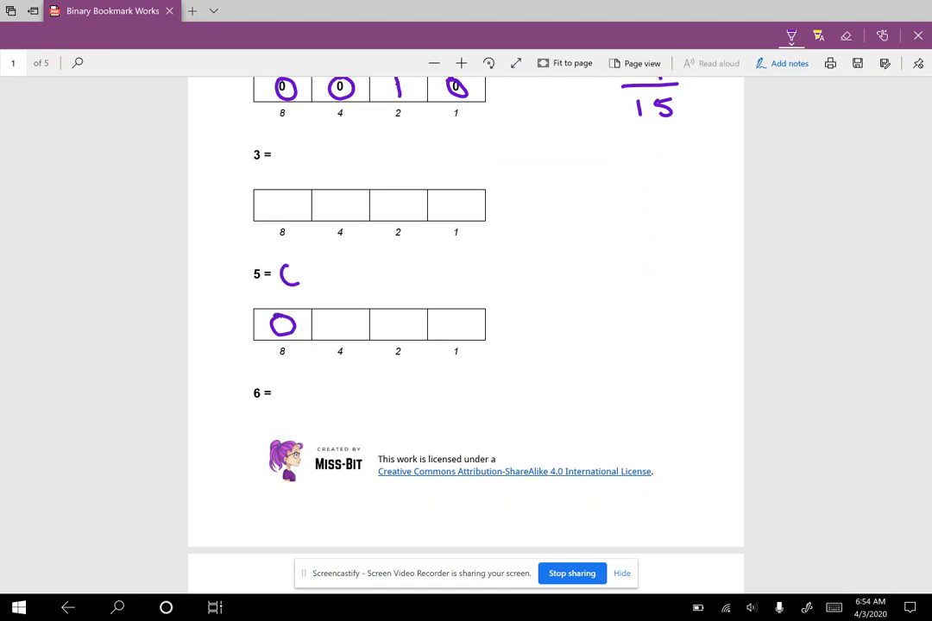
drag(300, 273, 285, 274)
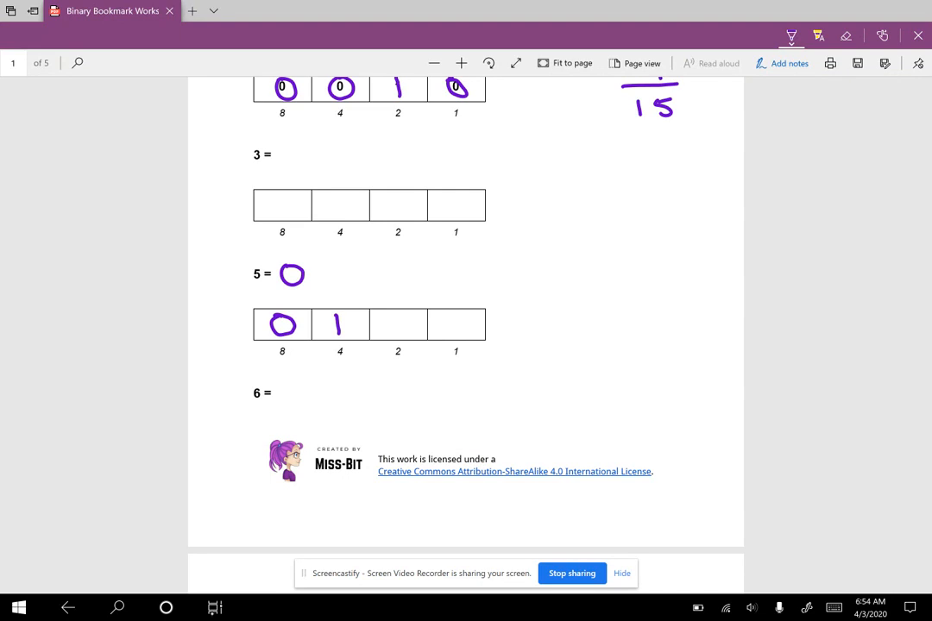
drag(382, 324, 405, 324)
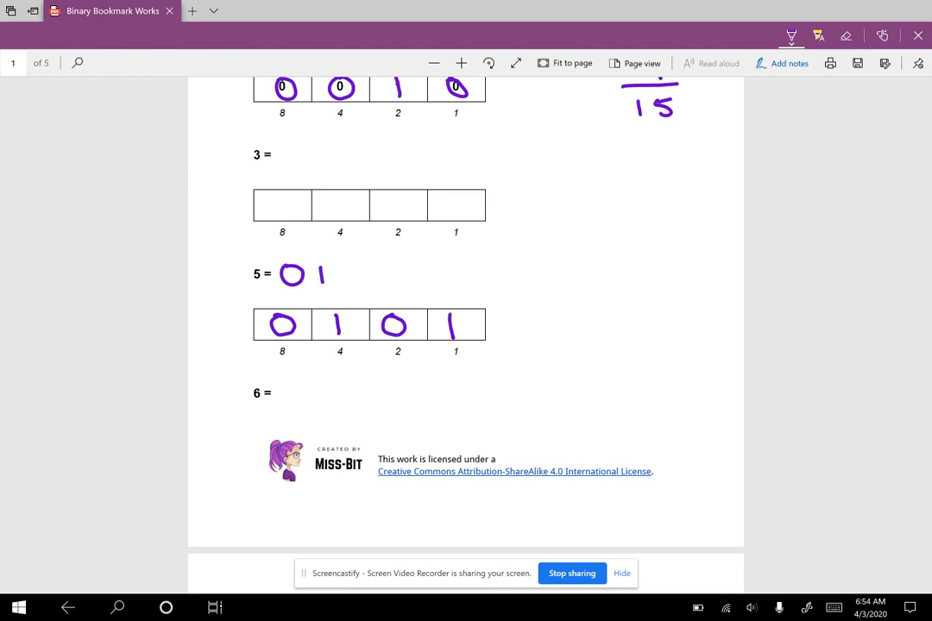
drag(324, 275, 376, 274)
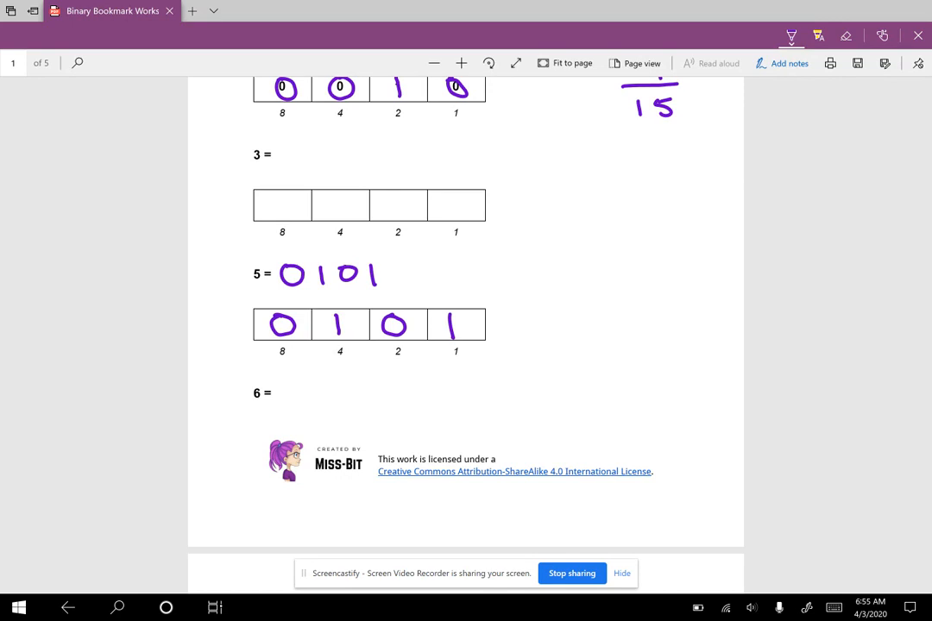
scroll(down, 3)
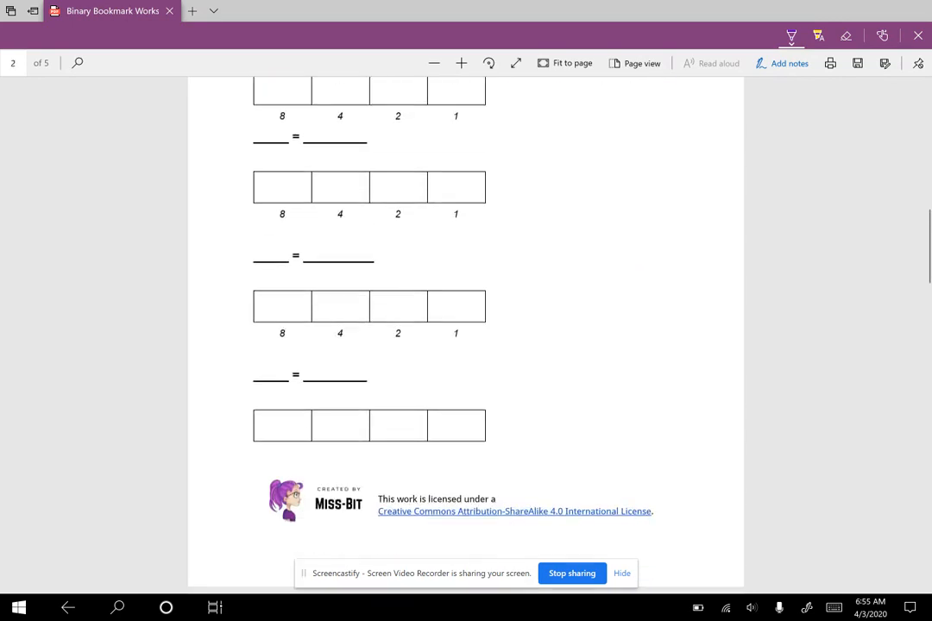
- Scroll to the letter-coding page with K = 75, then switch to the Photos ASCII chart
scroll(down, 3)
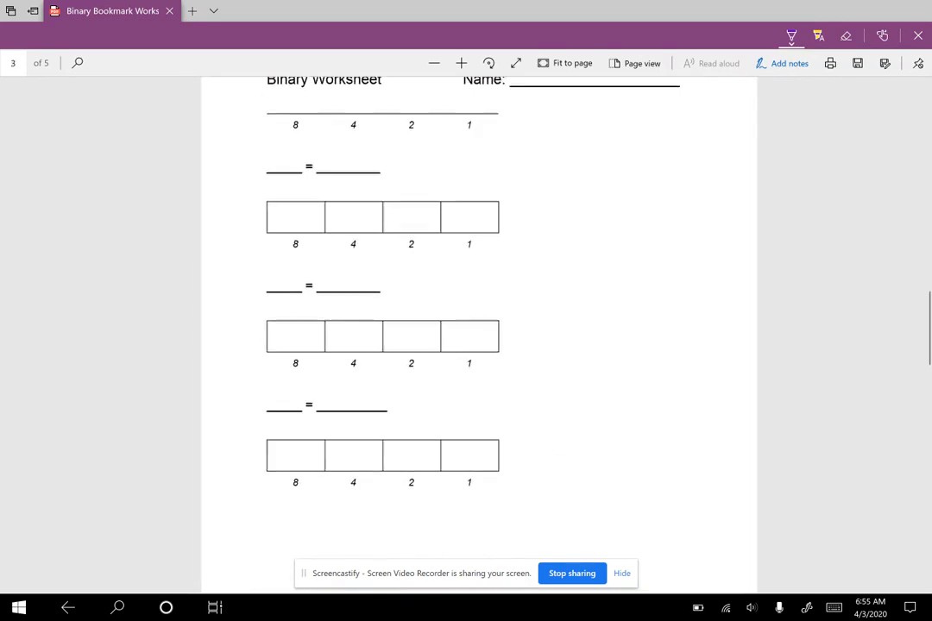
scroll(down, 3)
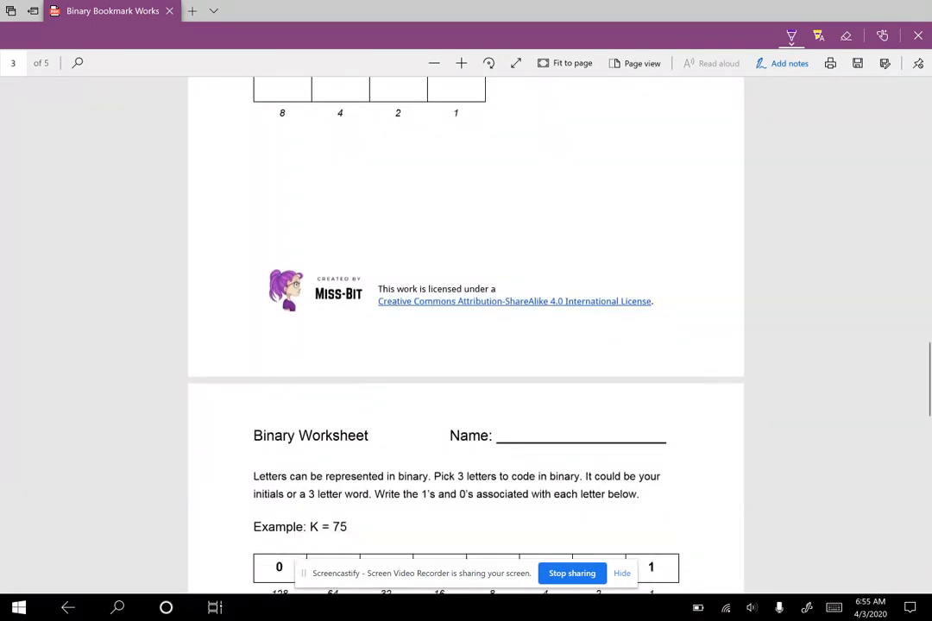
scroll(down, 3)
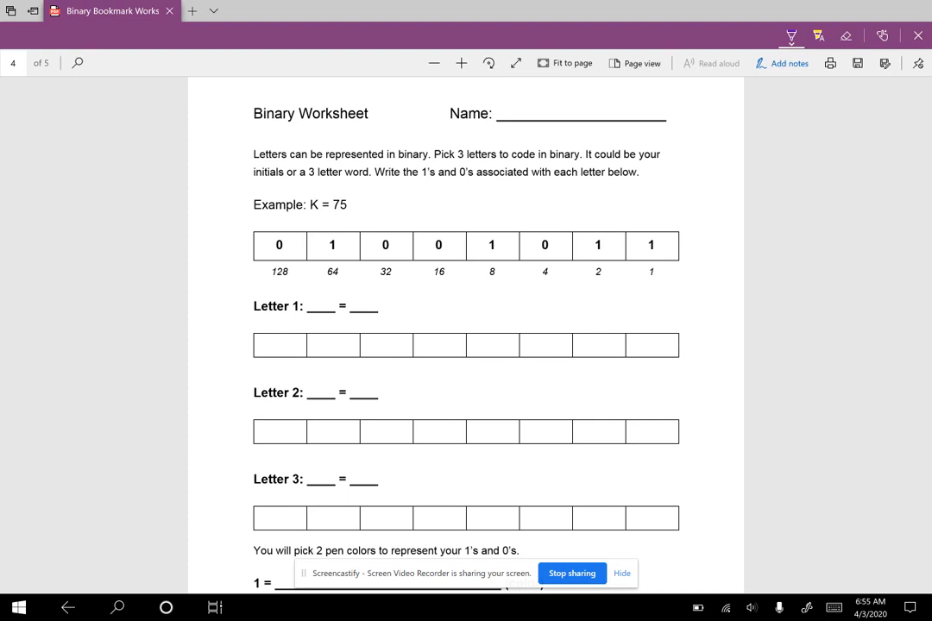
click(215, 607)
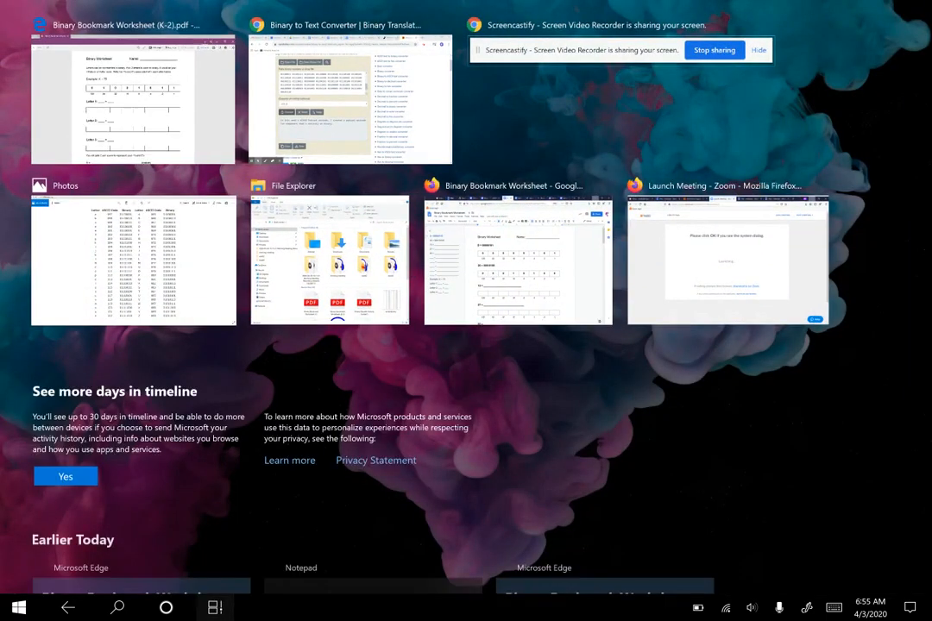
click(133, 259)
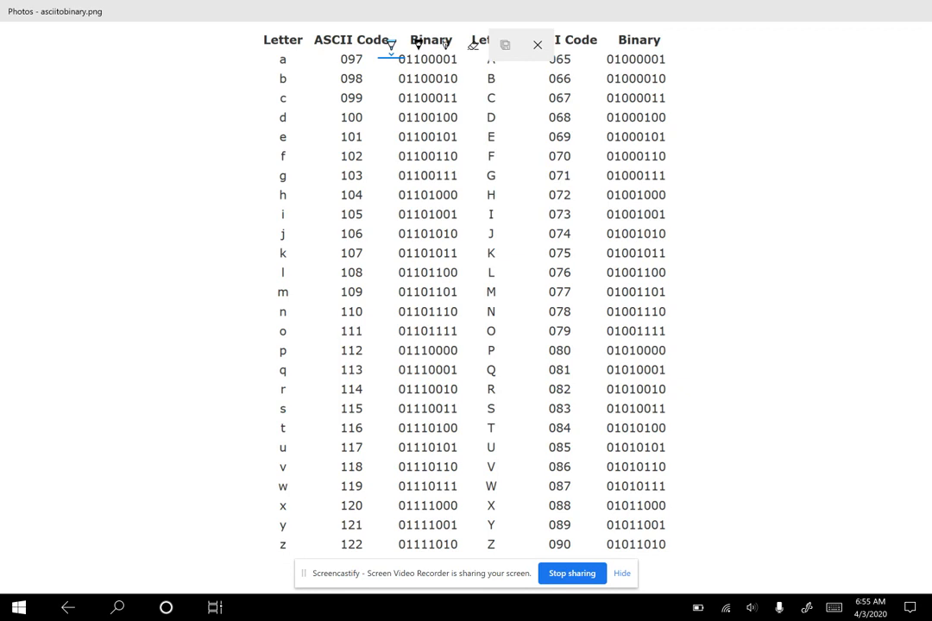
- Circle the K, S and W rows and trace both letter columns in blue ink
drag(469, 250, 677, 235)
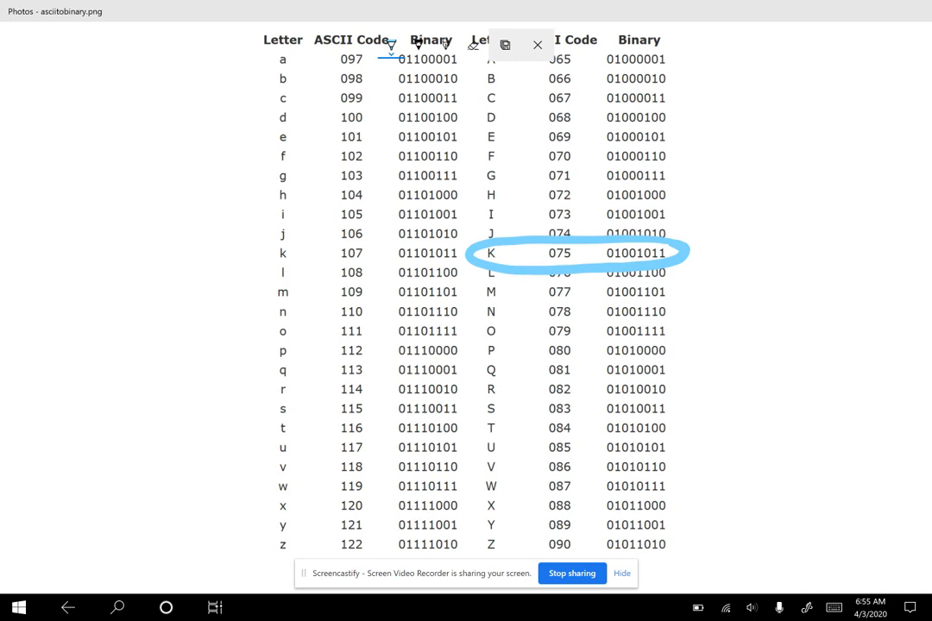
drag(279, 59, 279, 545)
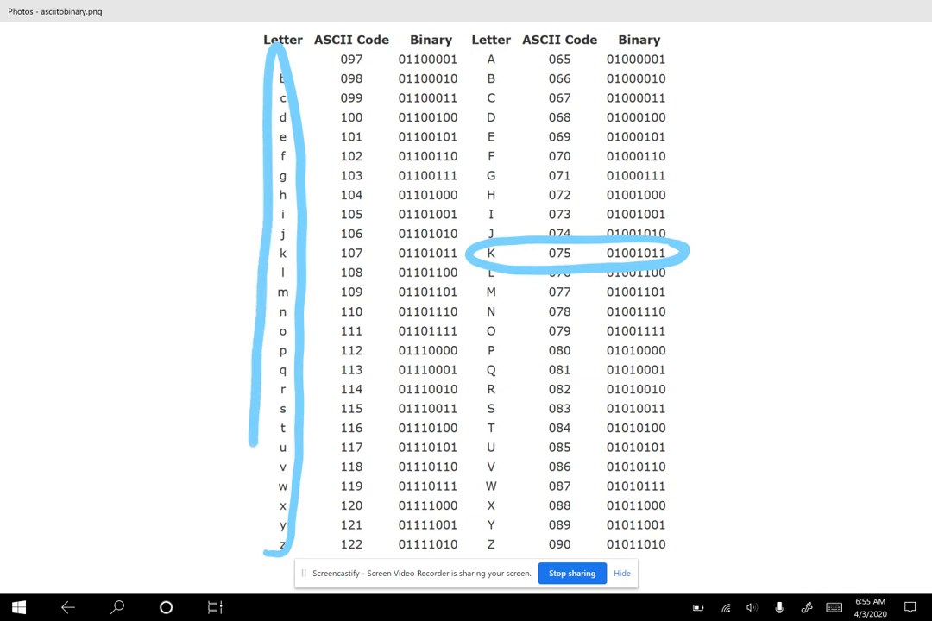
drag(491, 428, 491, 552)
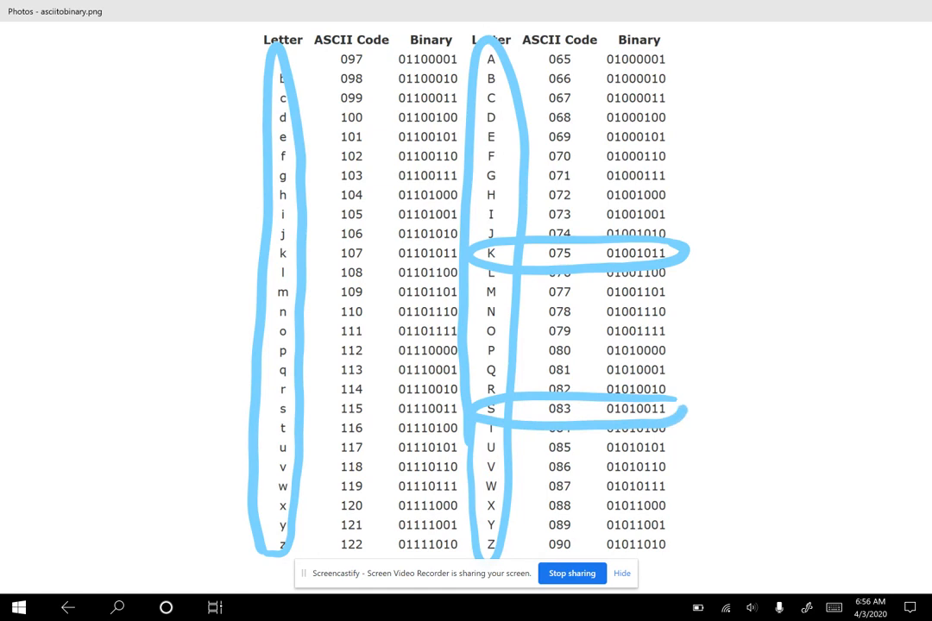
drag(469, 479, 681, 470)
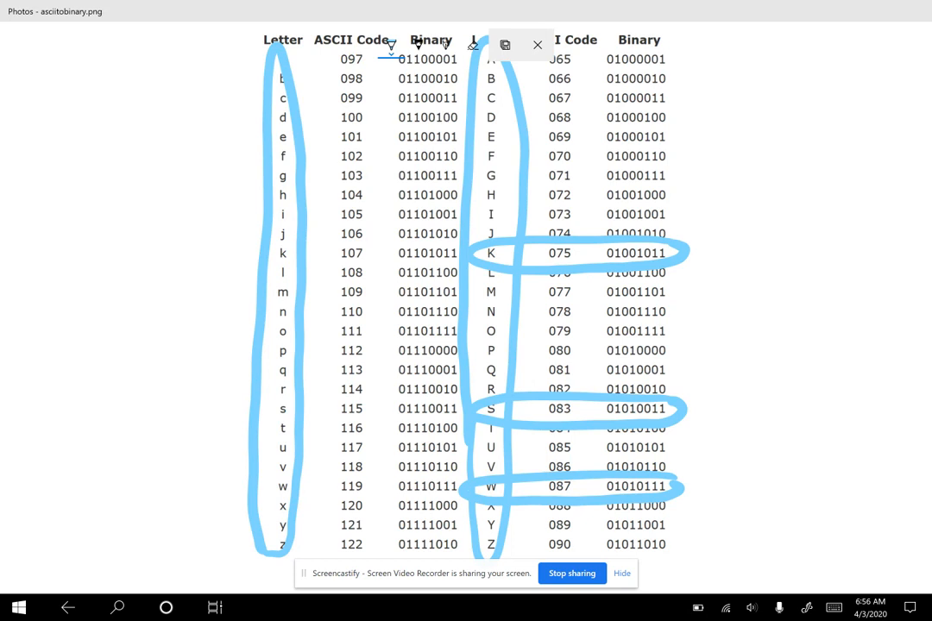
- Mark the 1 in the 64 place, write 64 in the margin, and circle the 0s in the 32 and 16 places
click(214, 607)
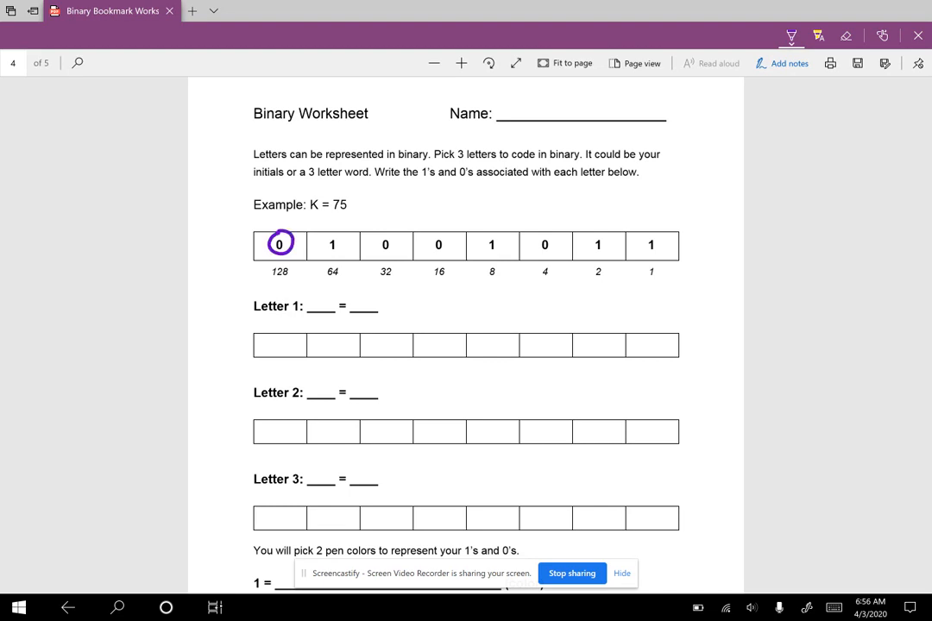
drag(326, 234, 338, 256)
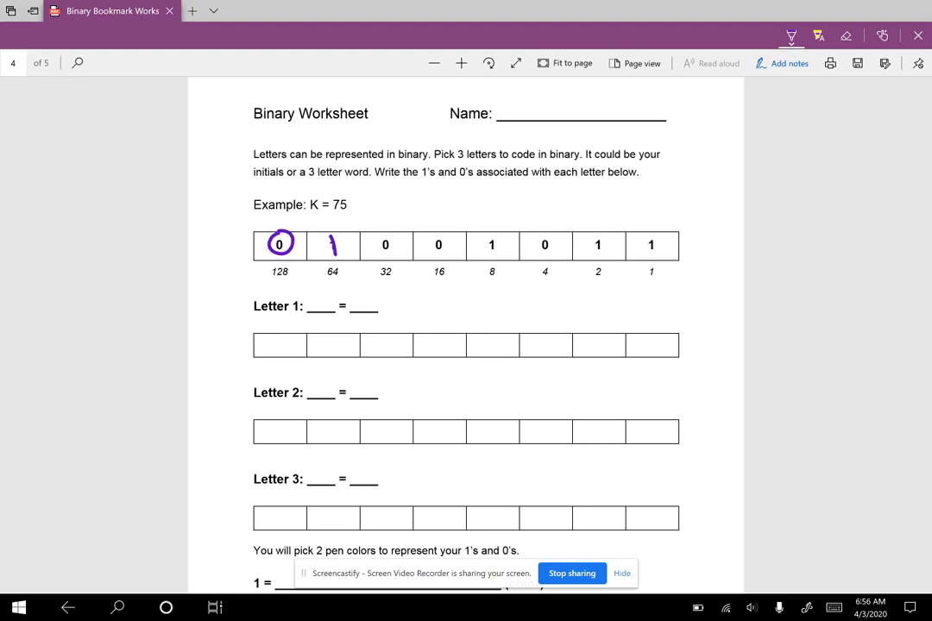
drag(687, 173, 715, 159)
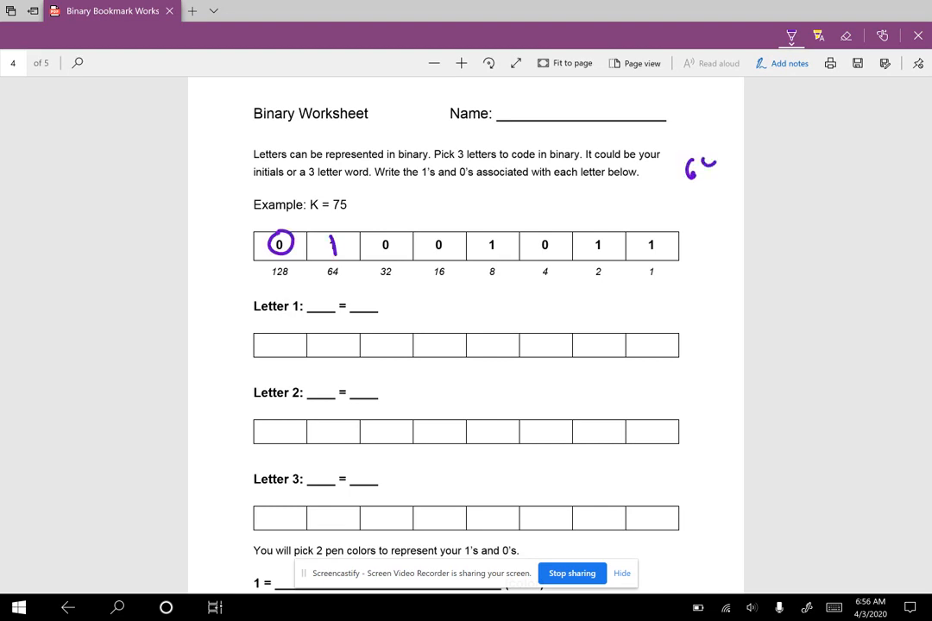
drag(686, 169, 716, 172)
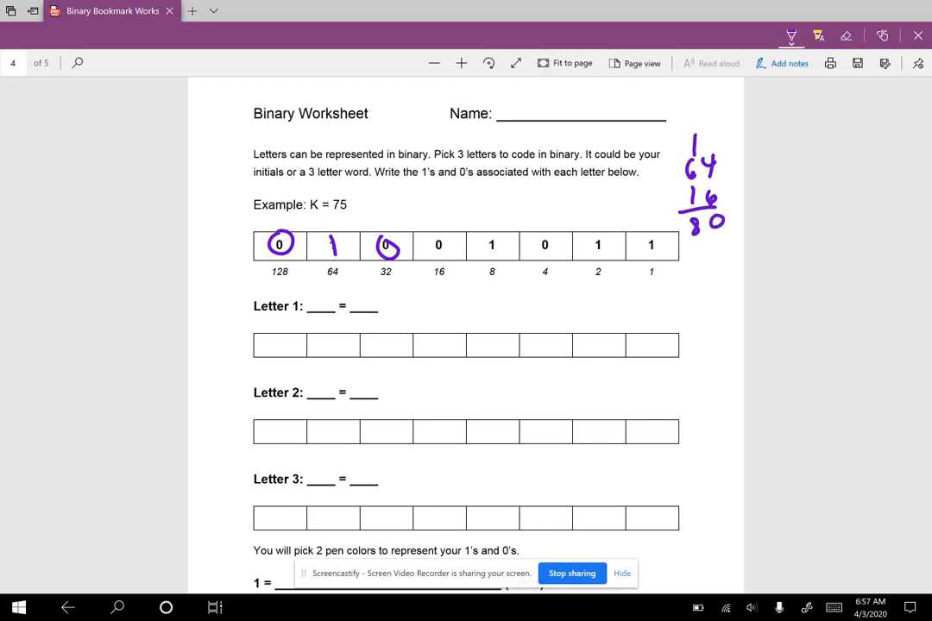
drag(432, 245, 448, 245)
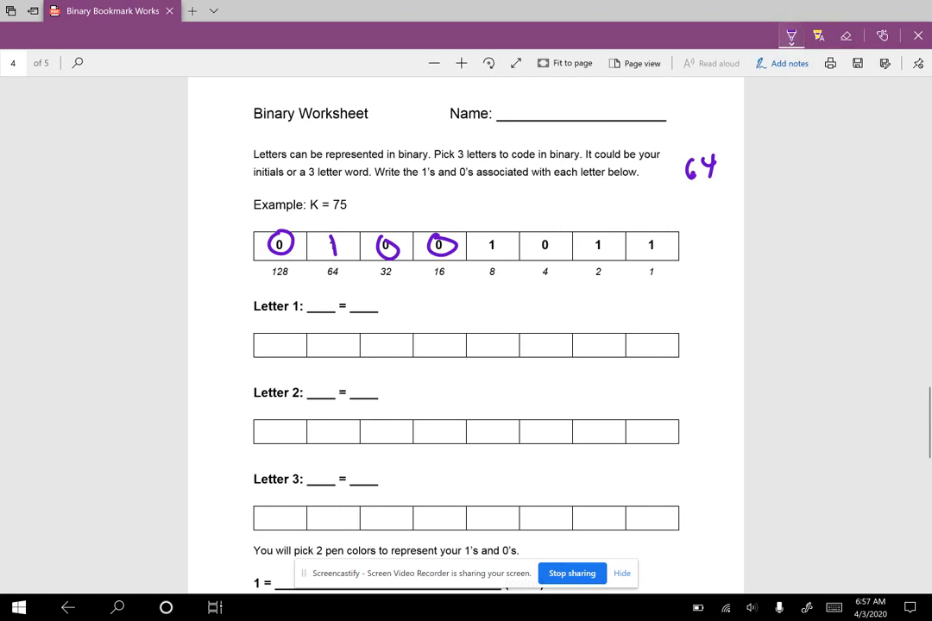
- Mark the 8, 2 and 1 places with running totals 72, 74, 75, and flag the three letter rows
drag(694, 190, 711, 193)
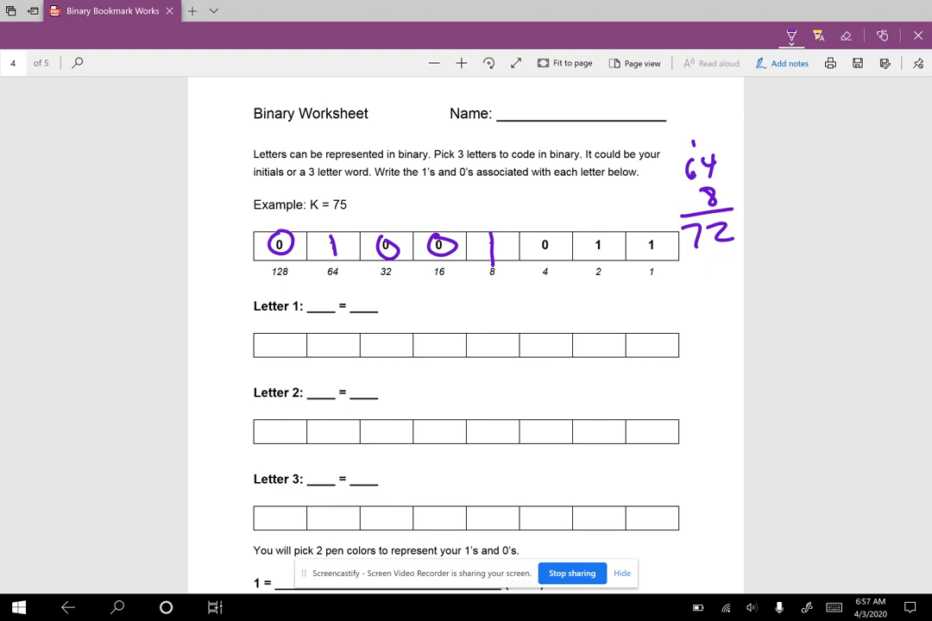
drag(535, 245, 556, 245)
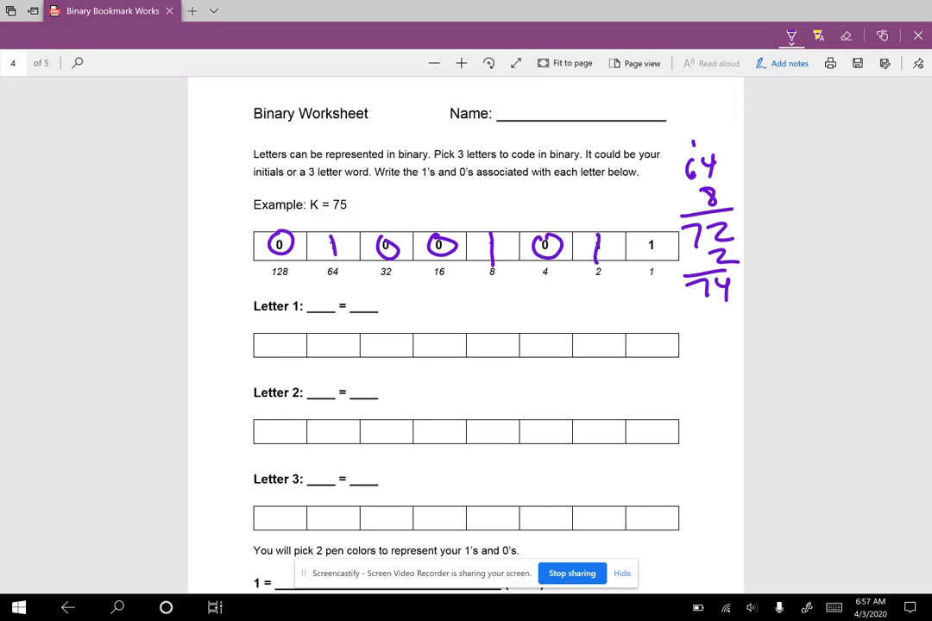
drag(716, 327, 724, 371)
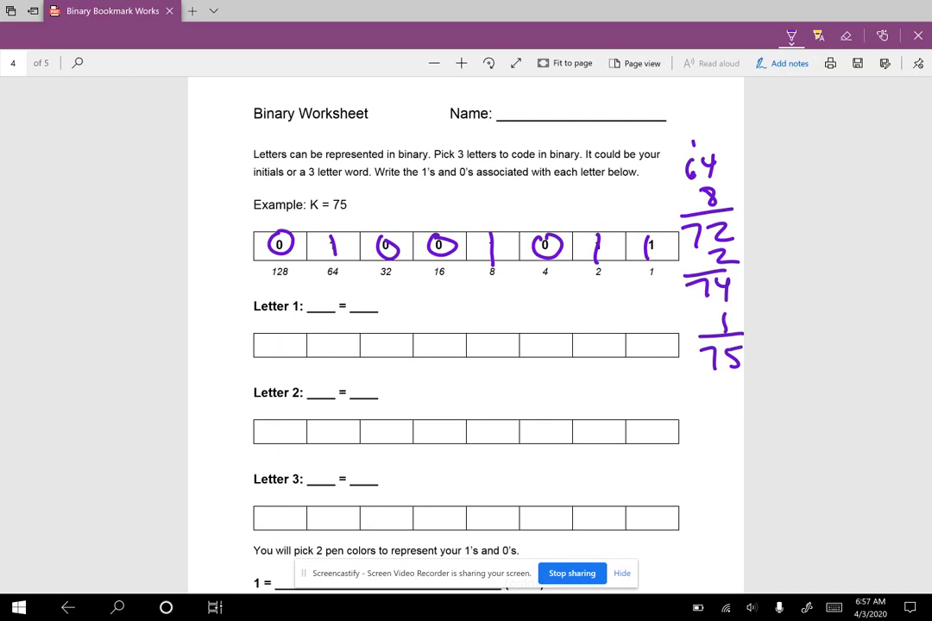
drag(223, 341, 250, 349)
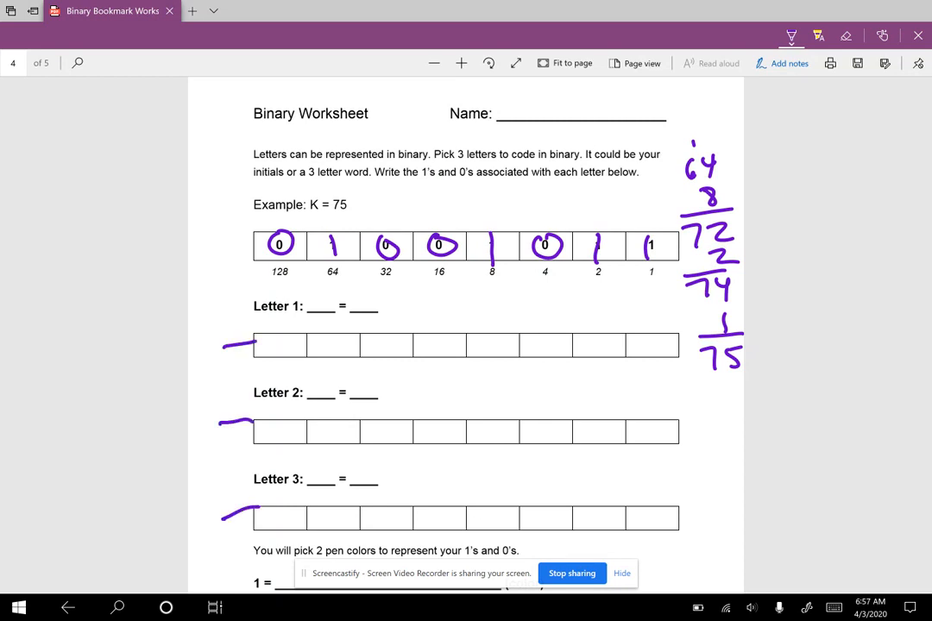
- Write Purple beside 1 = and switch the pen to green for 0 =
scroll(down, 3)
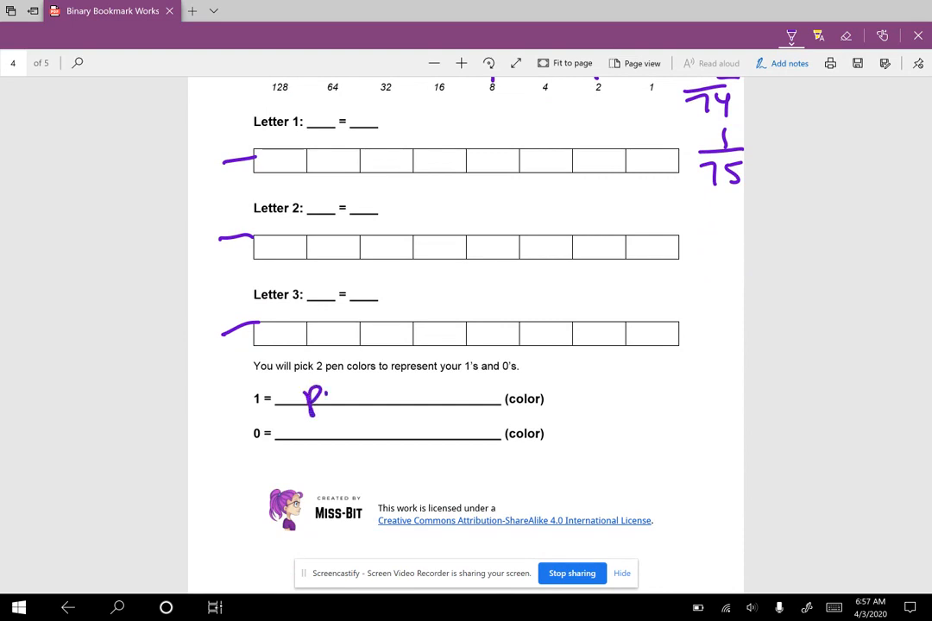
text(Purple)
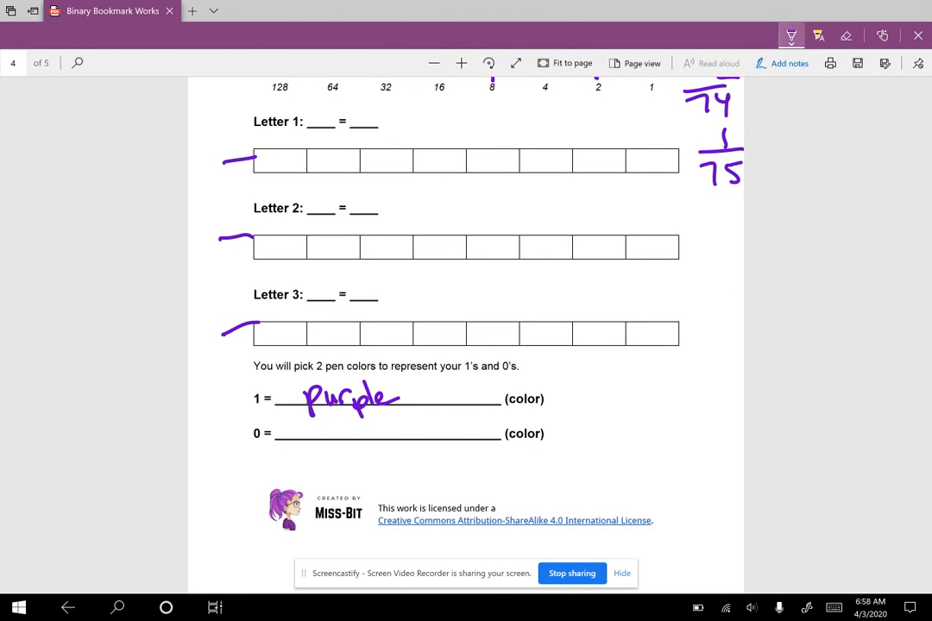
click(790, 34)
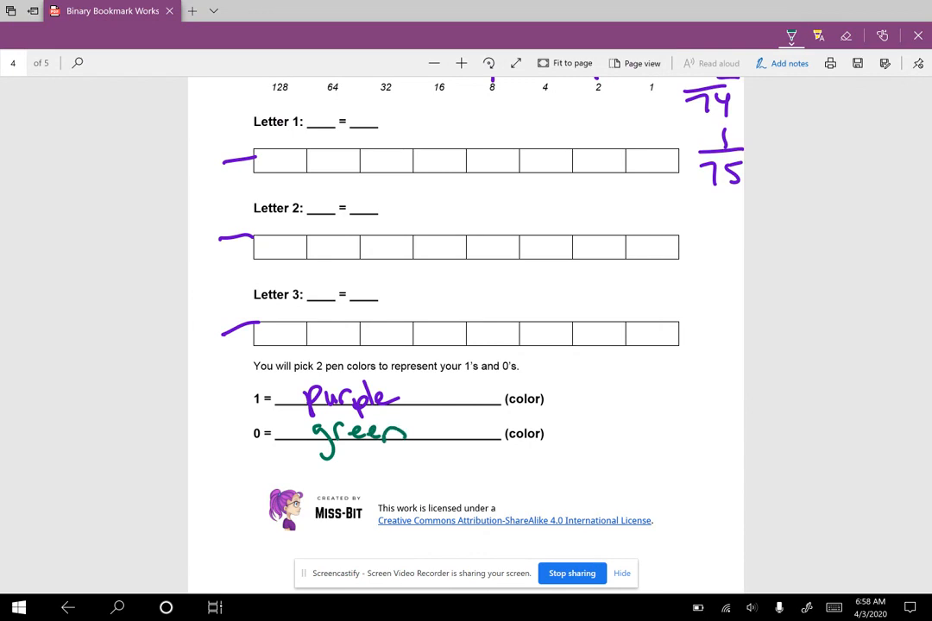
scroll(down, 3)
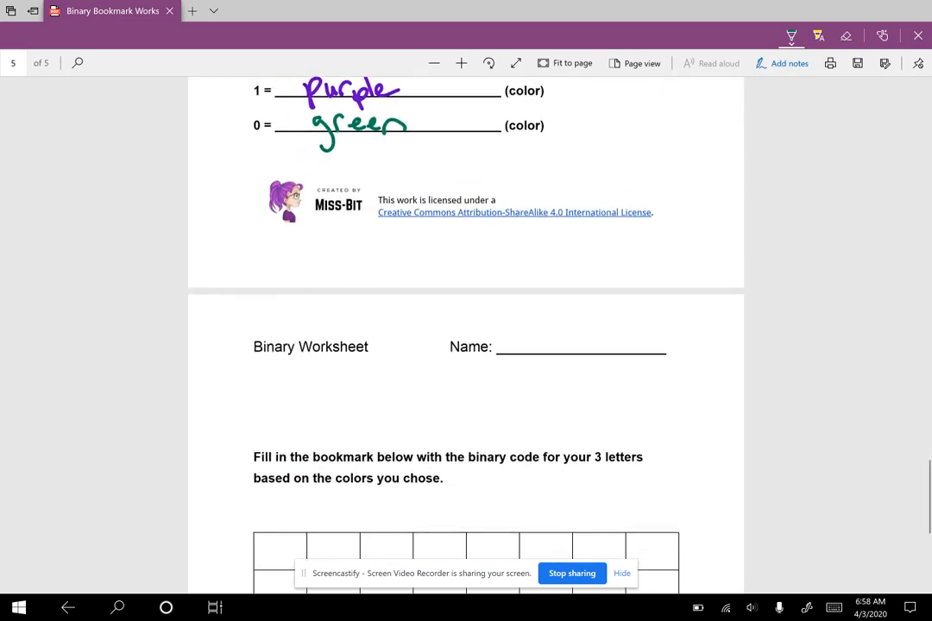
- Write K's code 01001011 in the first row with green 0s and purple 1s
scroll(down, 3)
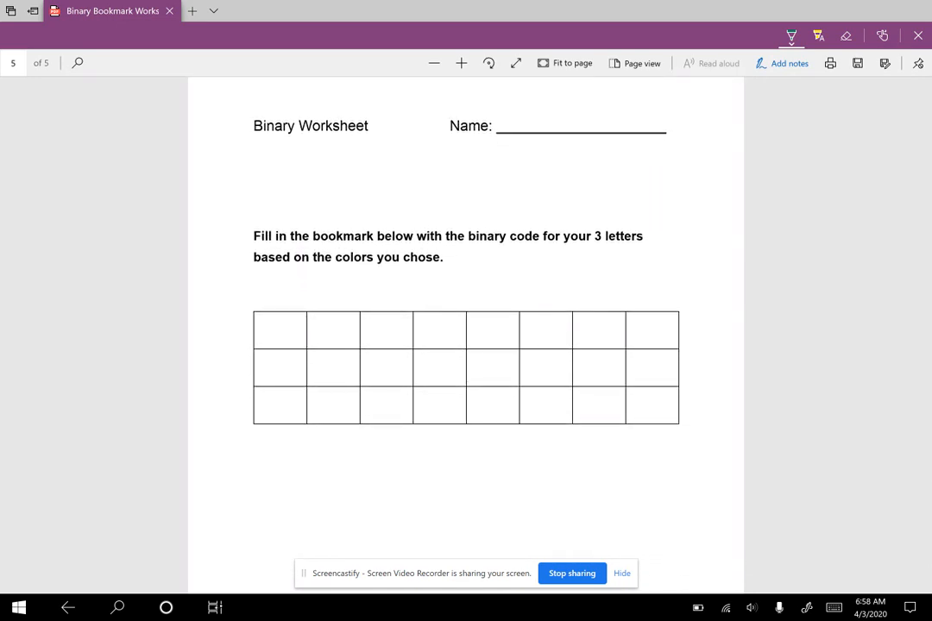
drag(267, 319, 290, 342)
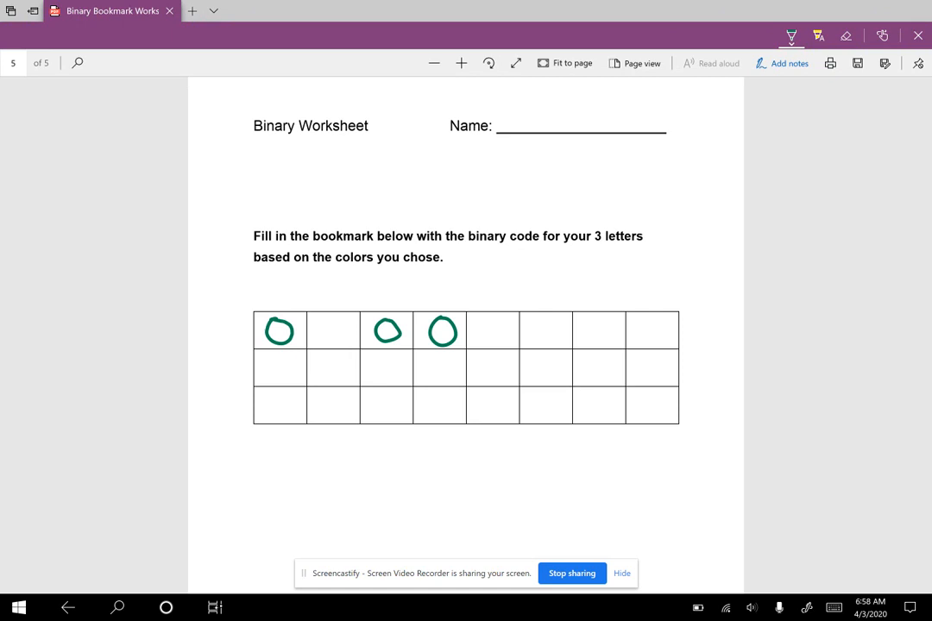
click(544, 331)
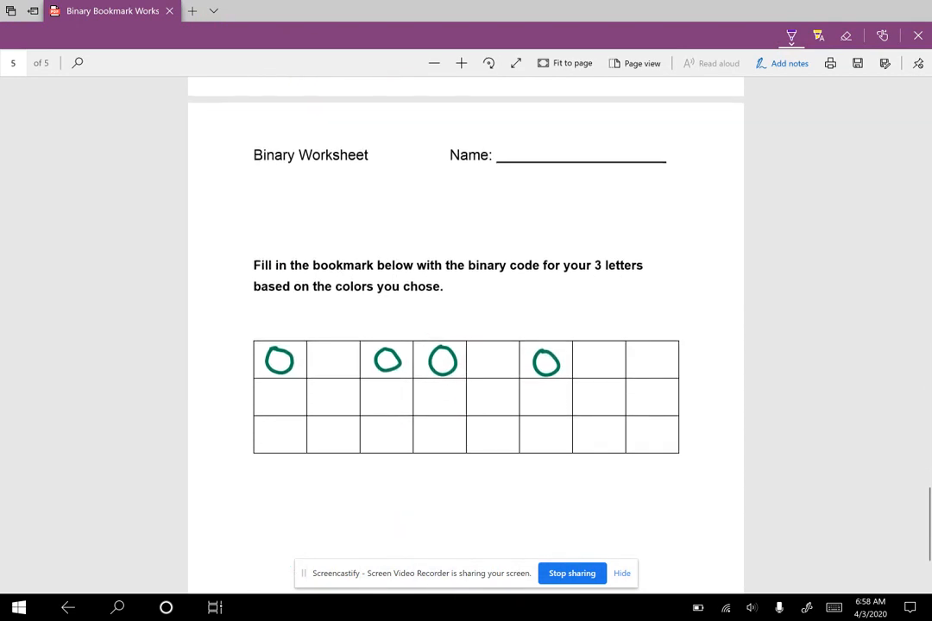
drag(332, 348, 331, 376)
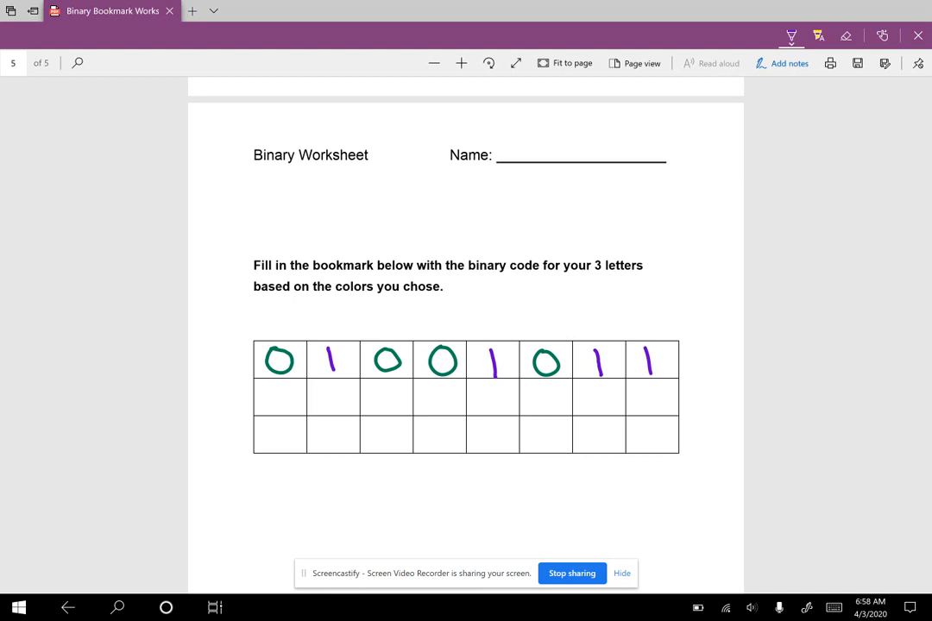
- Decorate the purple 1s with dotted boxes, turn green 0s into smiley faces, and mark the next rows
drag(655, 357, 669, 366)
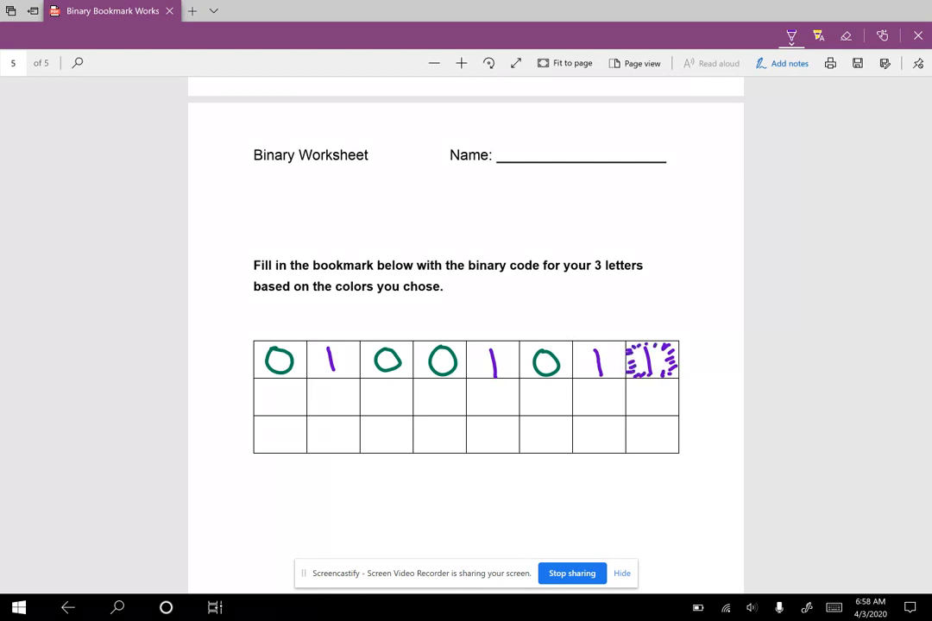
drag(587, 348, 612, 371)
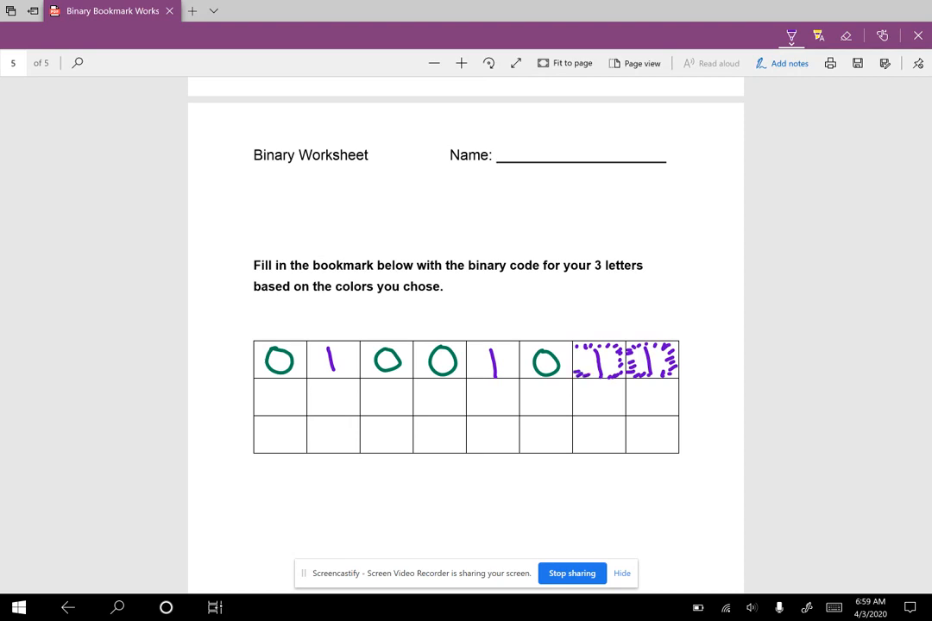
drag(487, 357, 504, 363)
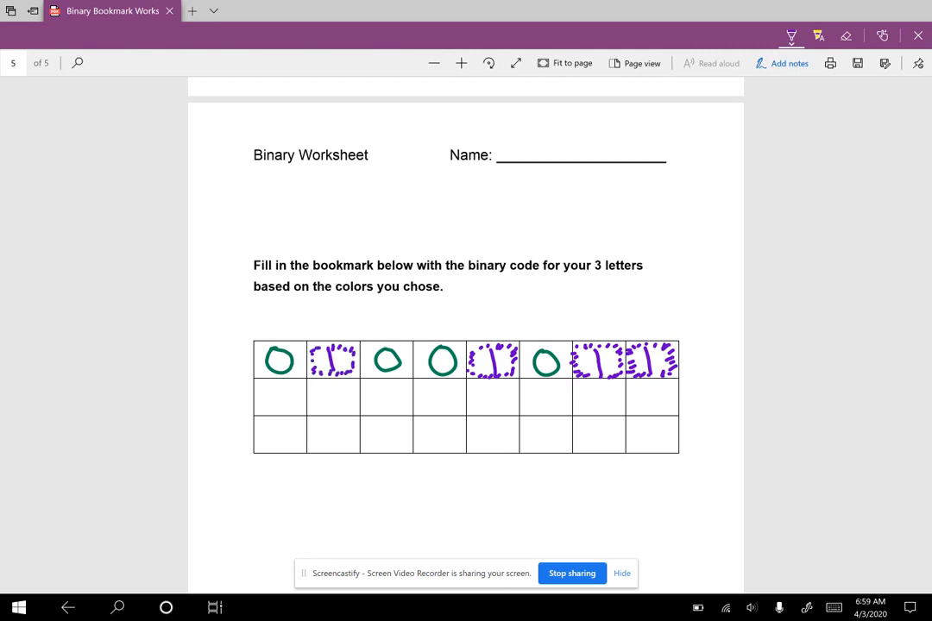
click(790, 34)
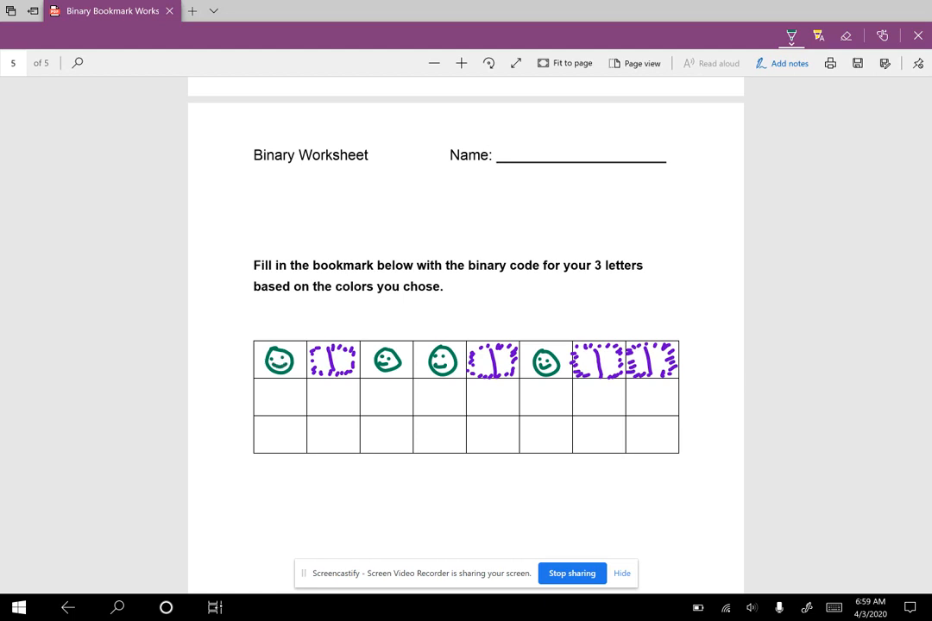
drag(210, 345, 232, 405)
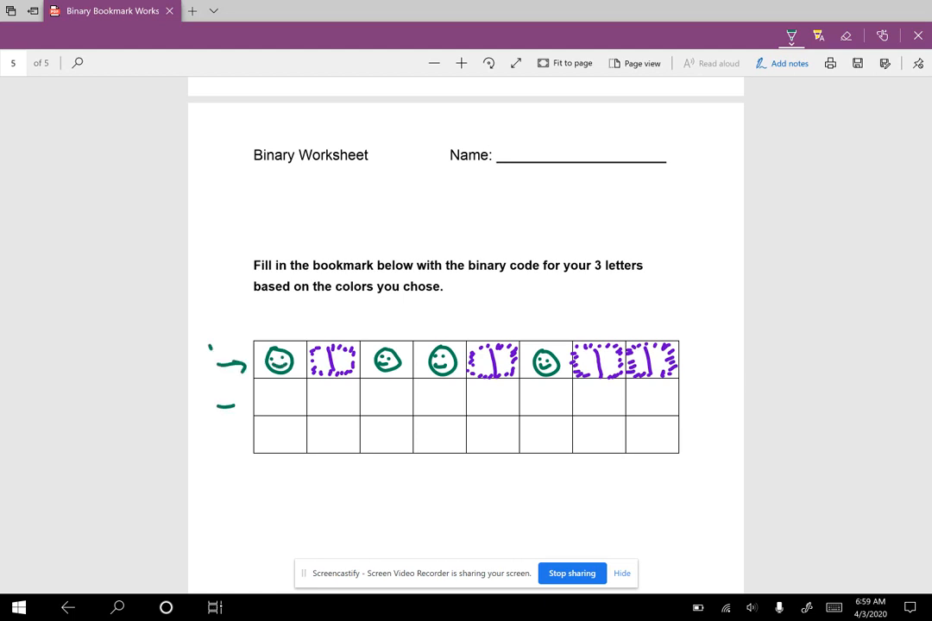